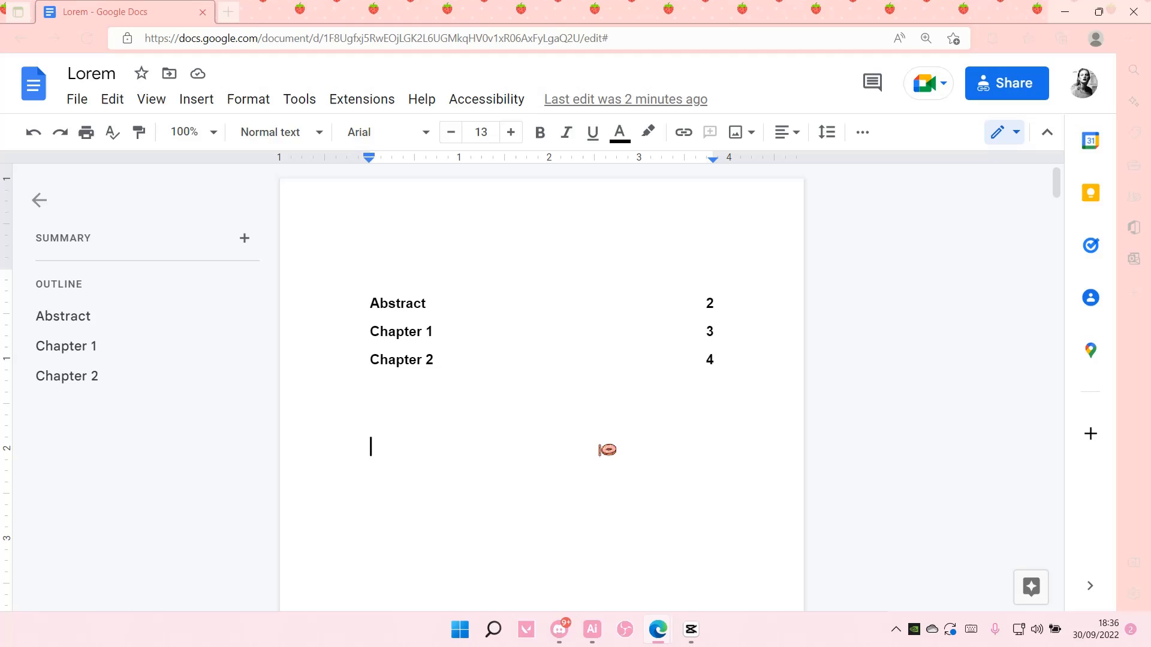
mouse_move(629, 464)
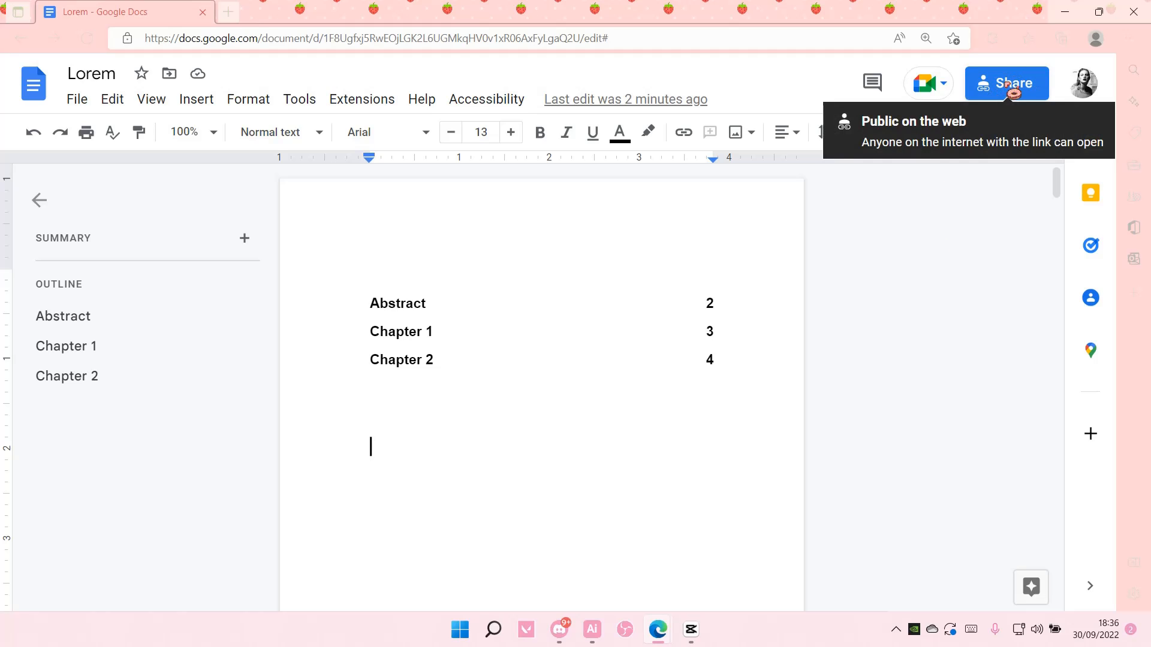
Bring up the General access choices for the 'Lorem' document from its Share dialog.
left_click(1007, 83)
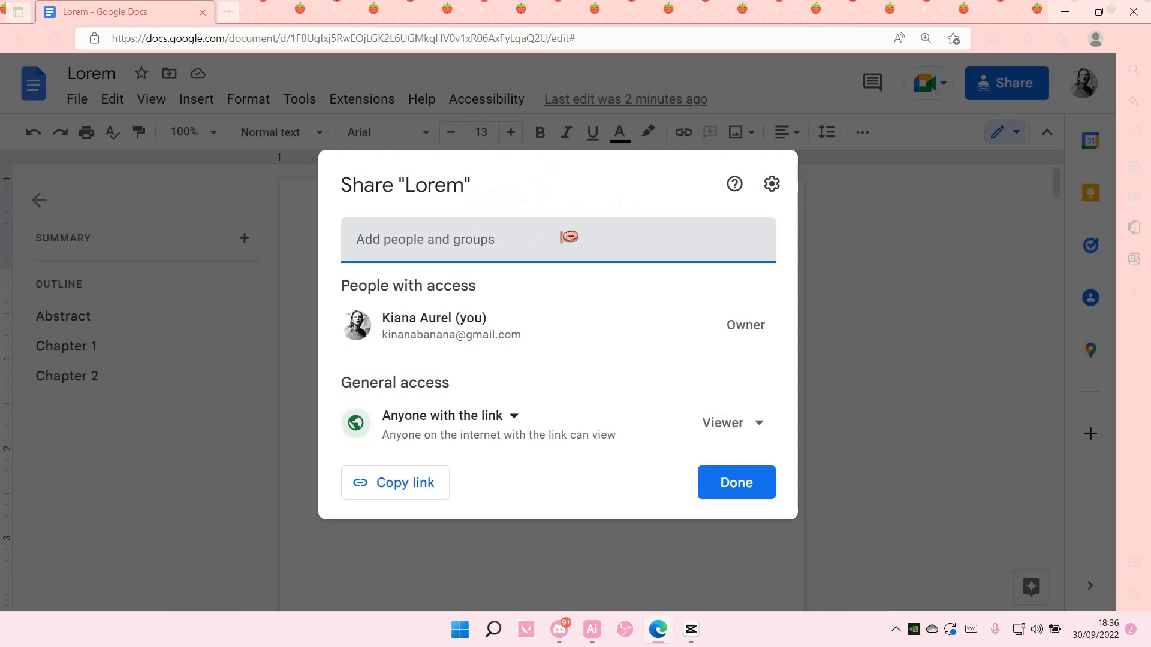
mouse_move(539, 395)
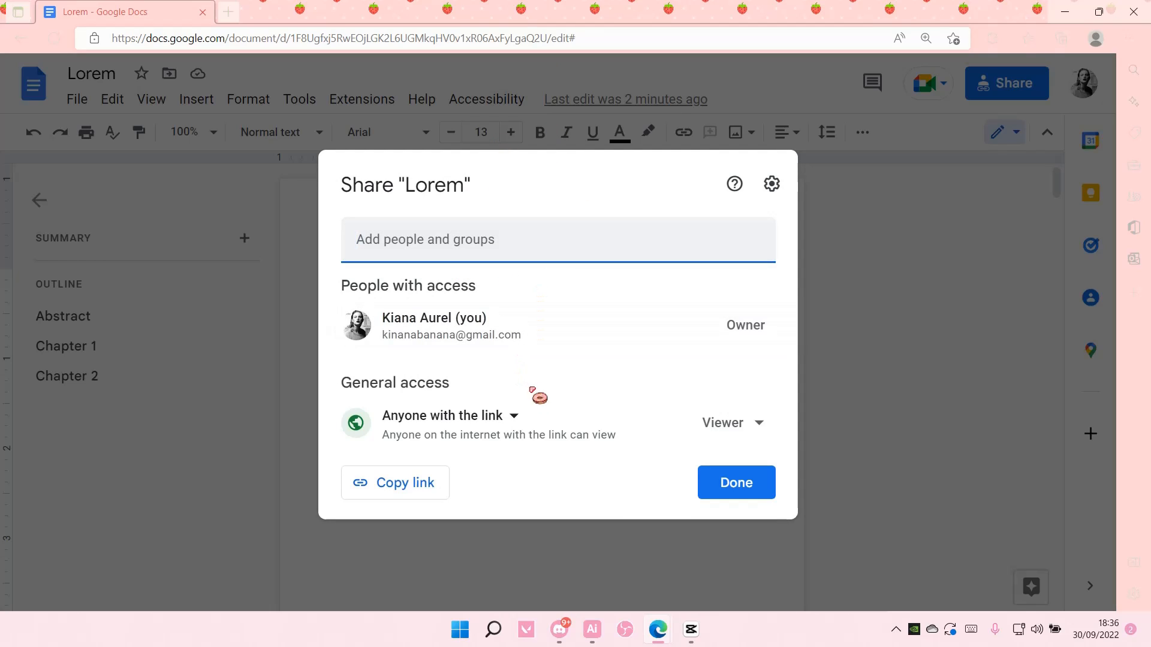
left_click(732, 422)
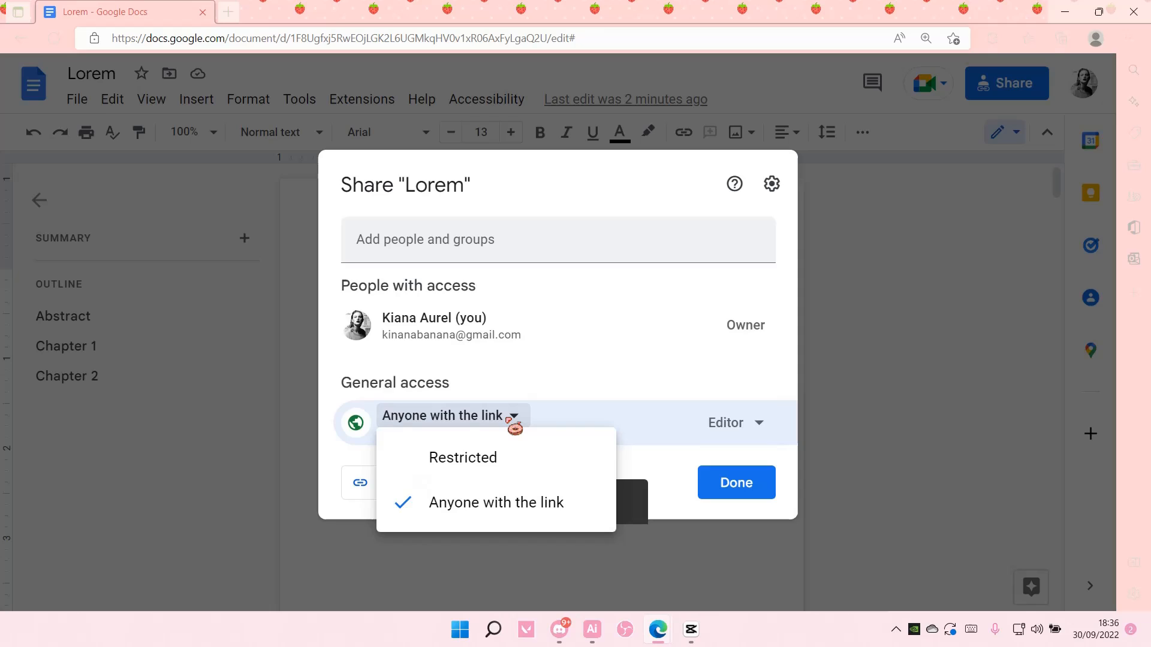
Set link access to Restricted, copy the share link, and finish with Done.
left_click(463, 457)
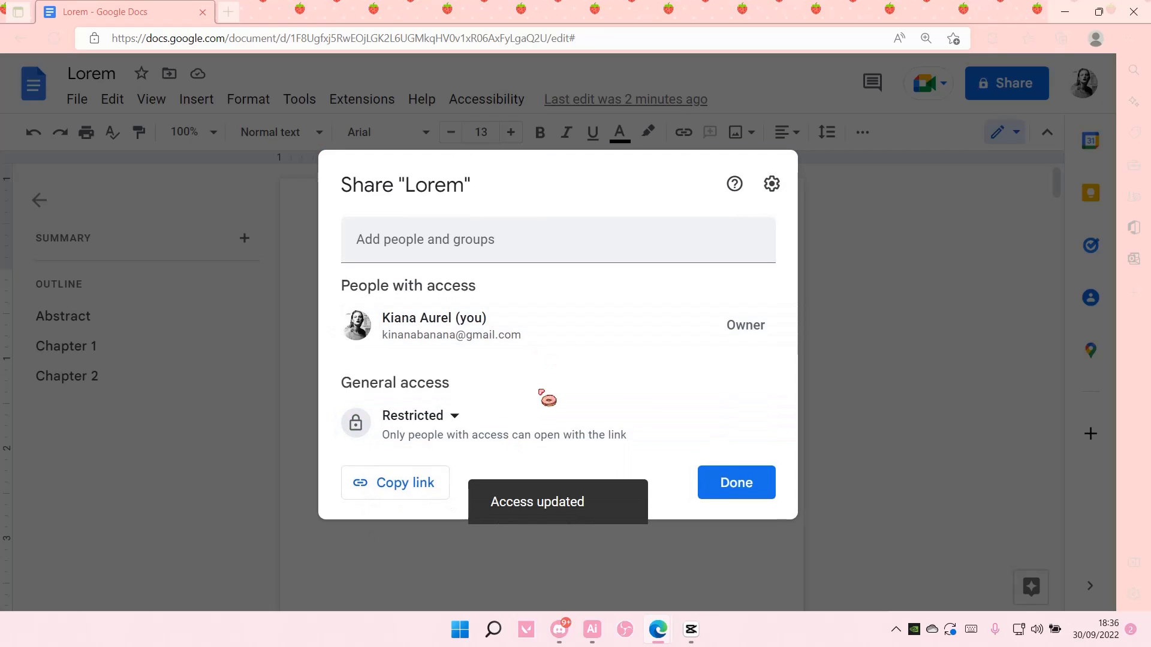
left_click(395, 483)
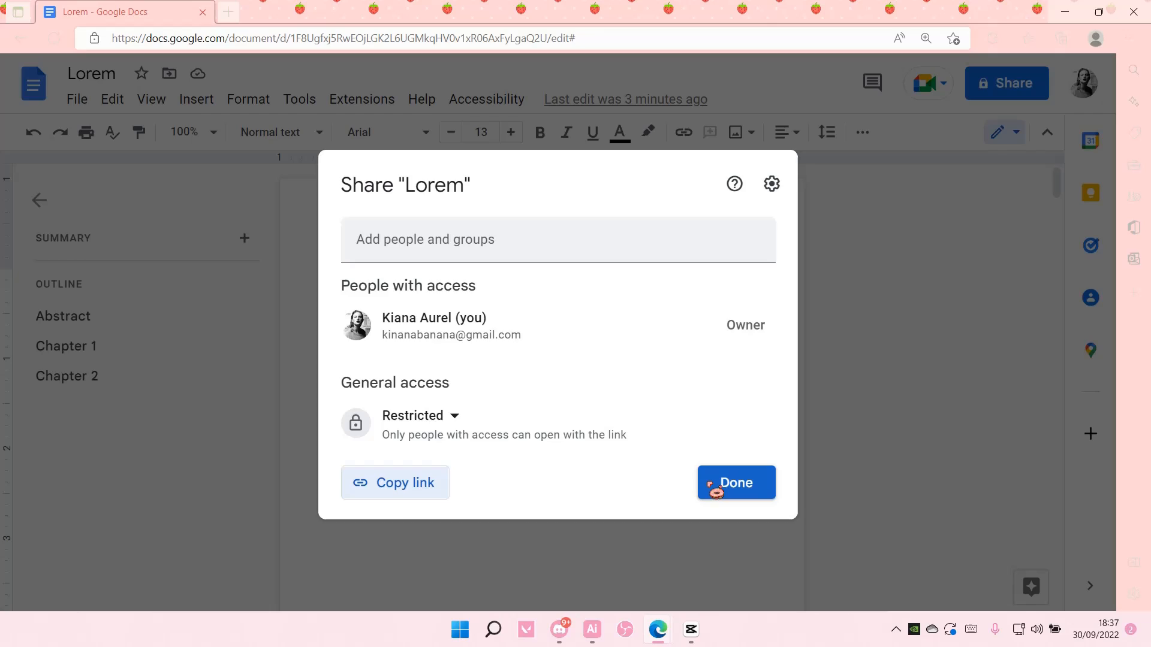
left_click(735, 483)
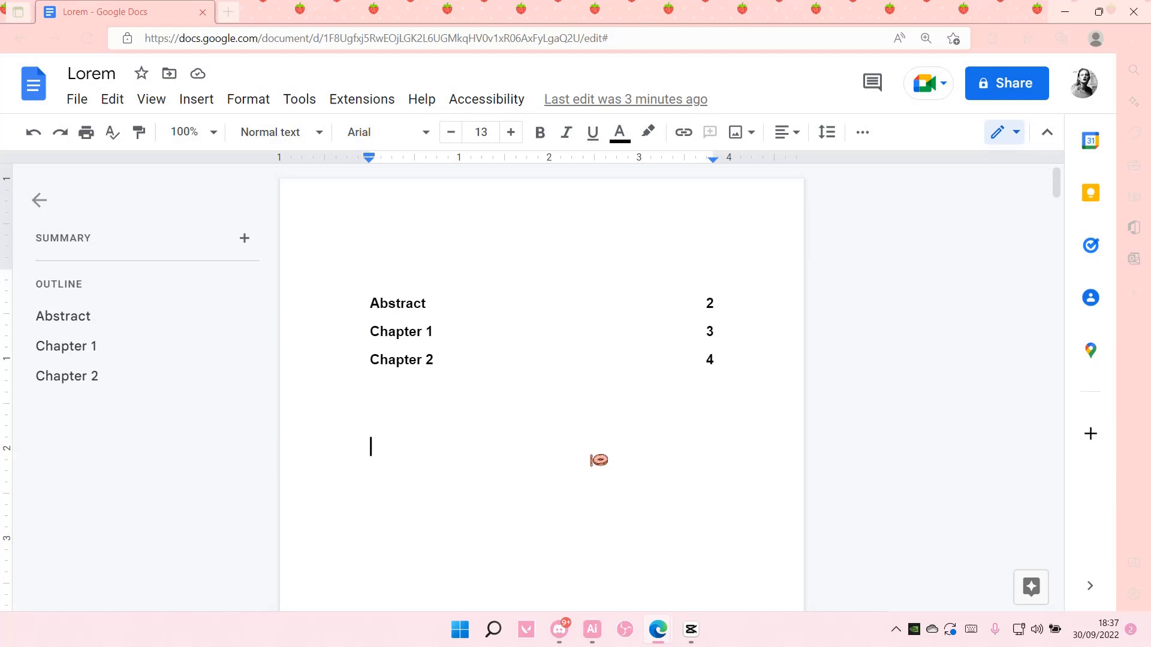